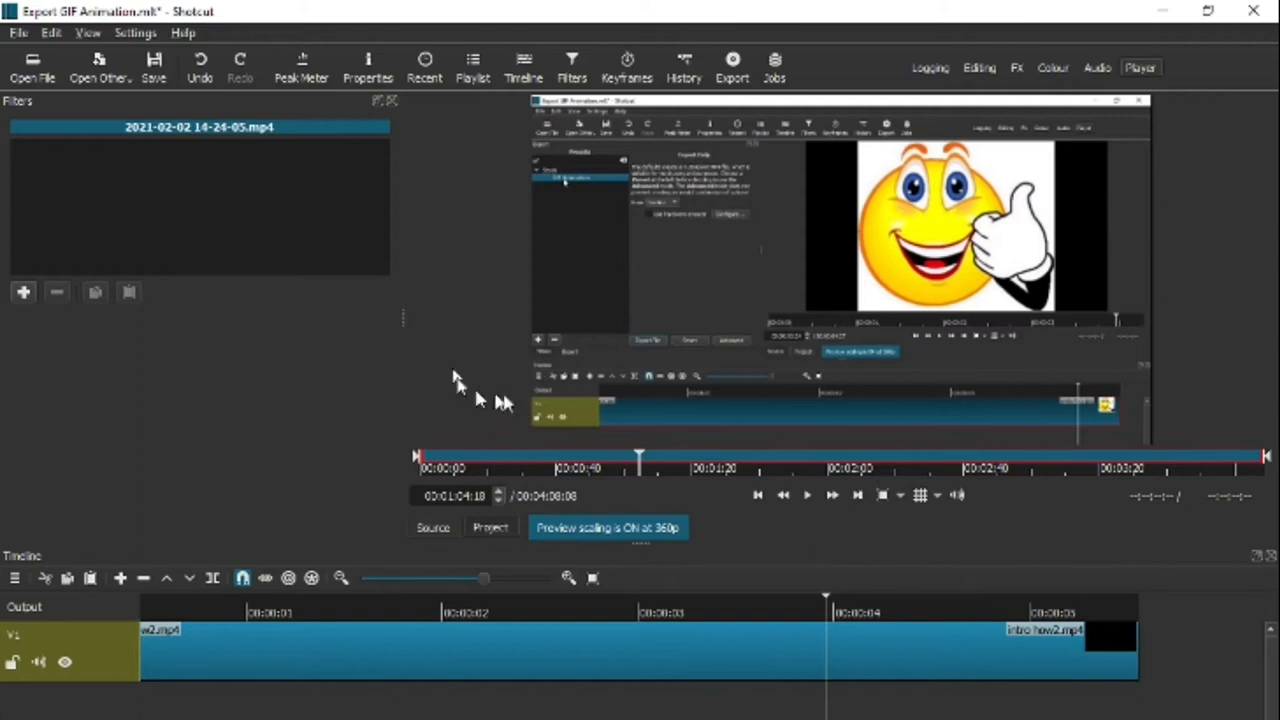
{"action": "mouse_move", "coordinate": [400, 384]}
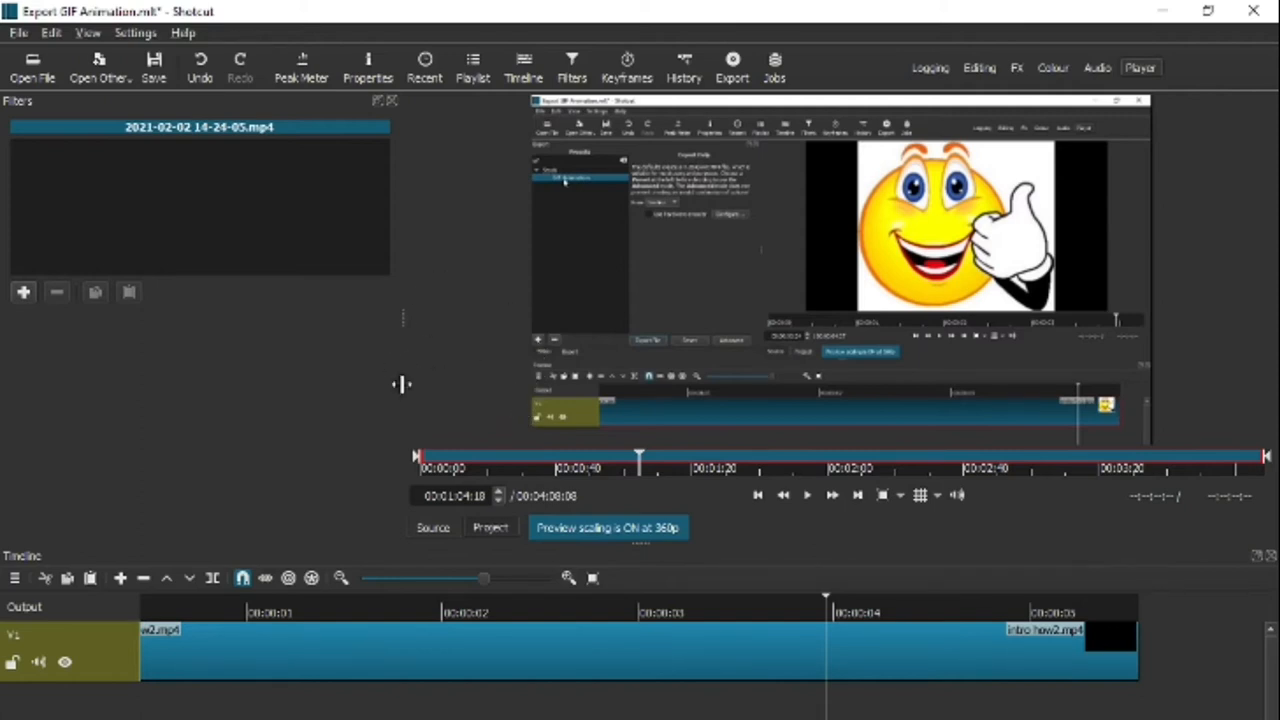
{"action": "mouse_move", "coordinate": [430, 370]}
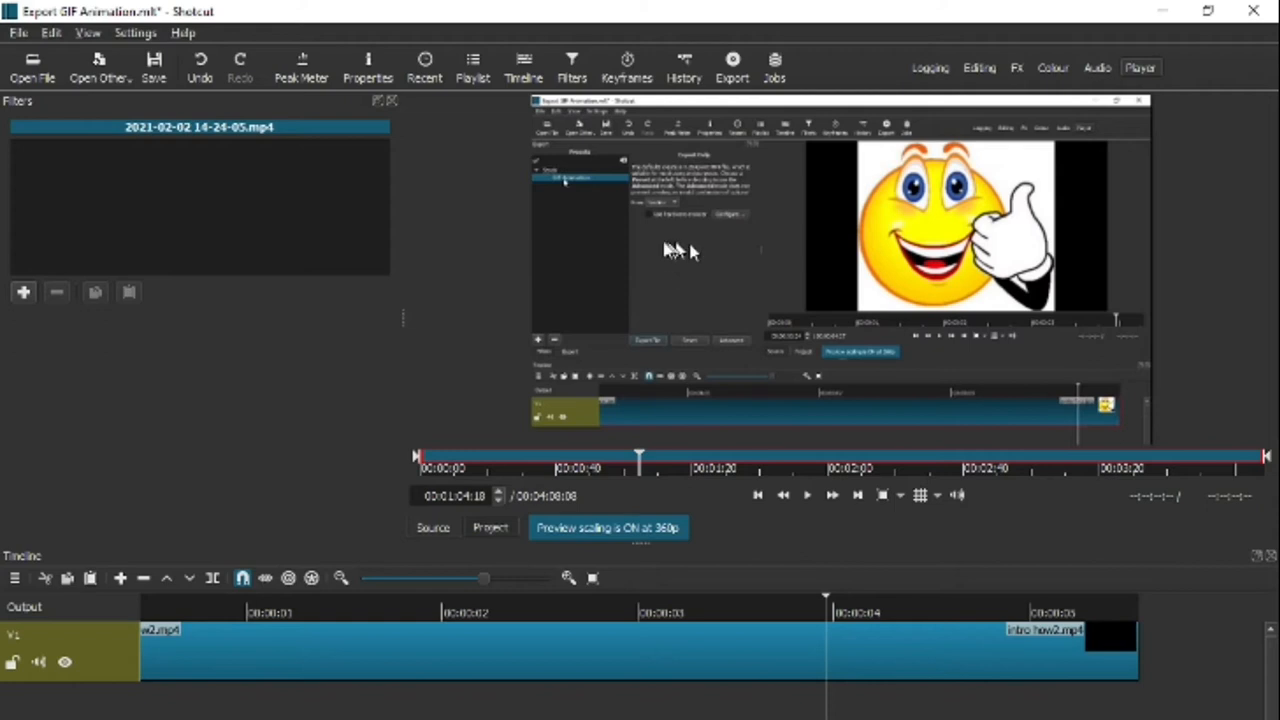
{"action": "mouse_move", "coordinate": [656, 244]}
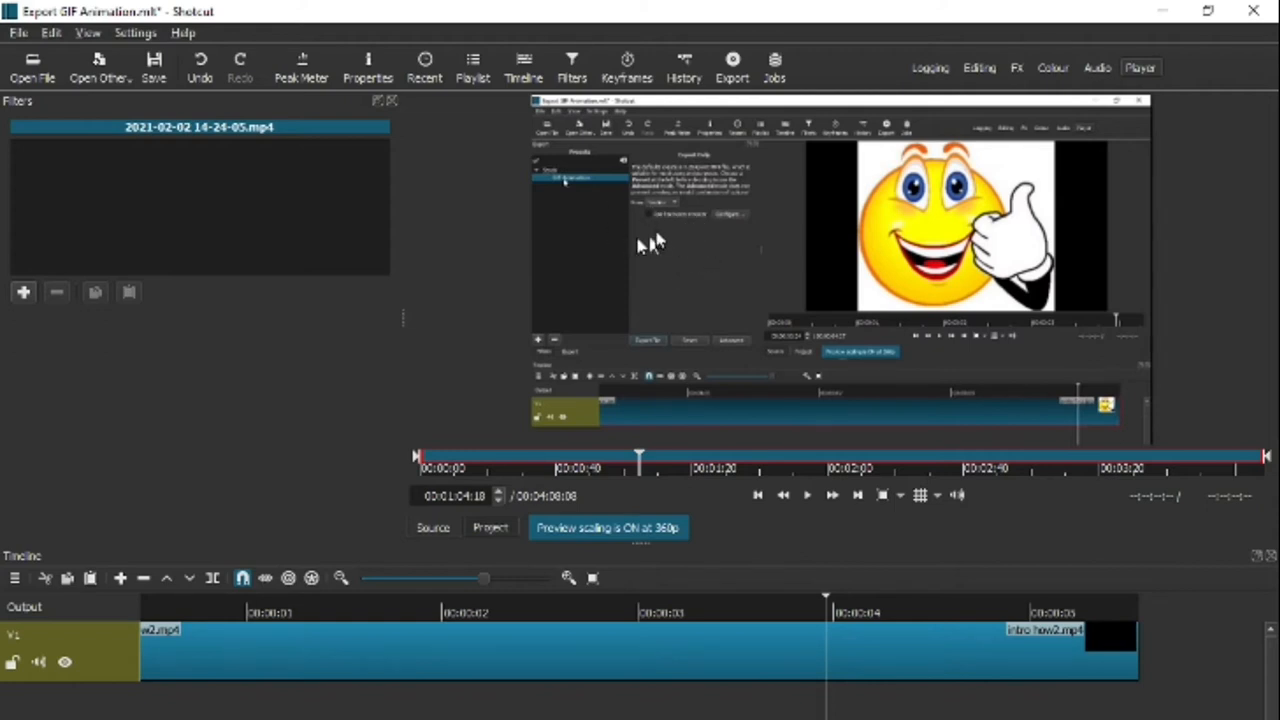
{"action": "mouse_move", "coordinate": [690, 180]}
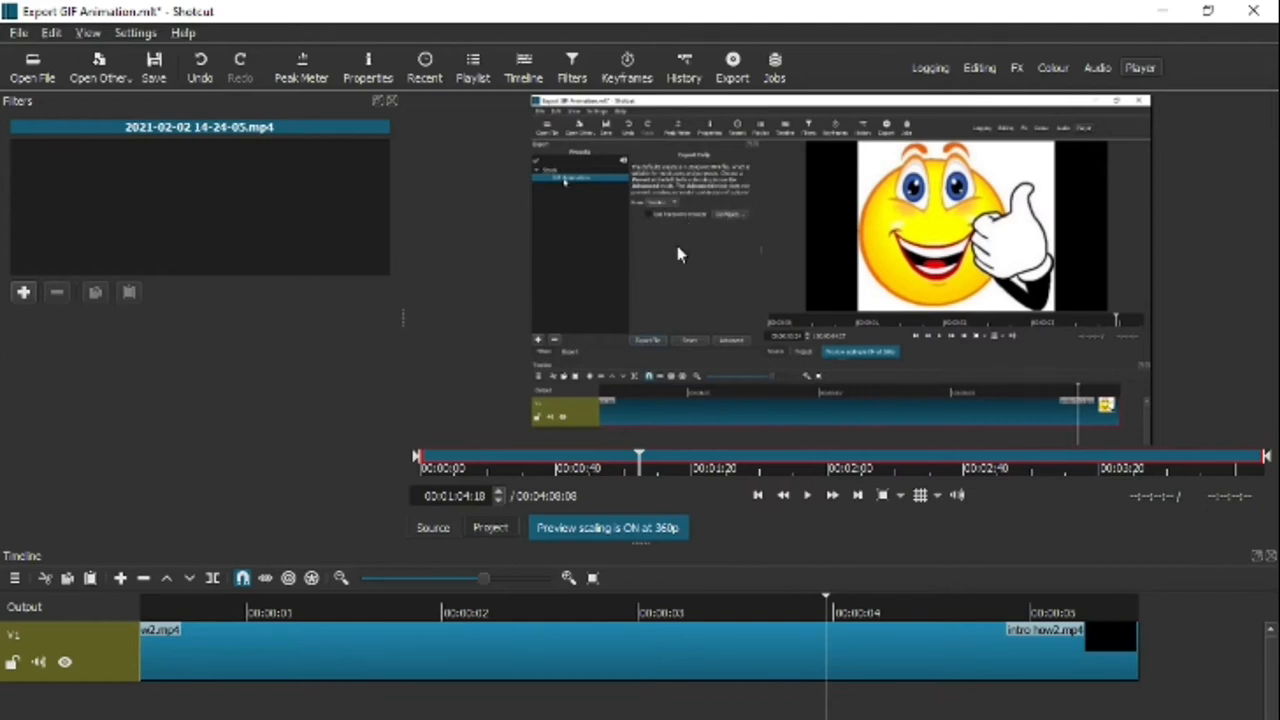
{"action": "mouse_move", "coordinate": [660, 278]}
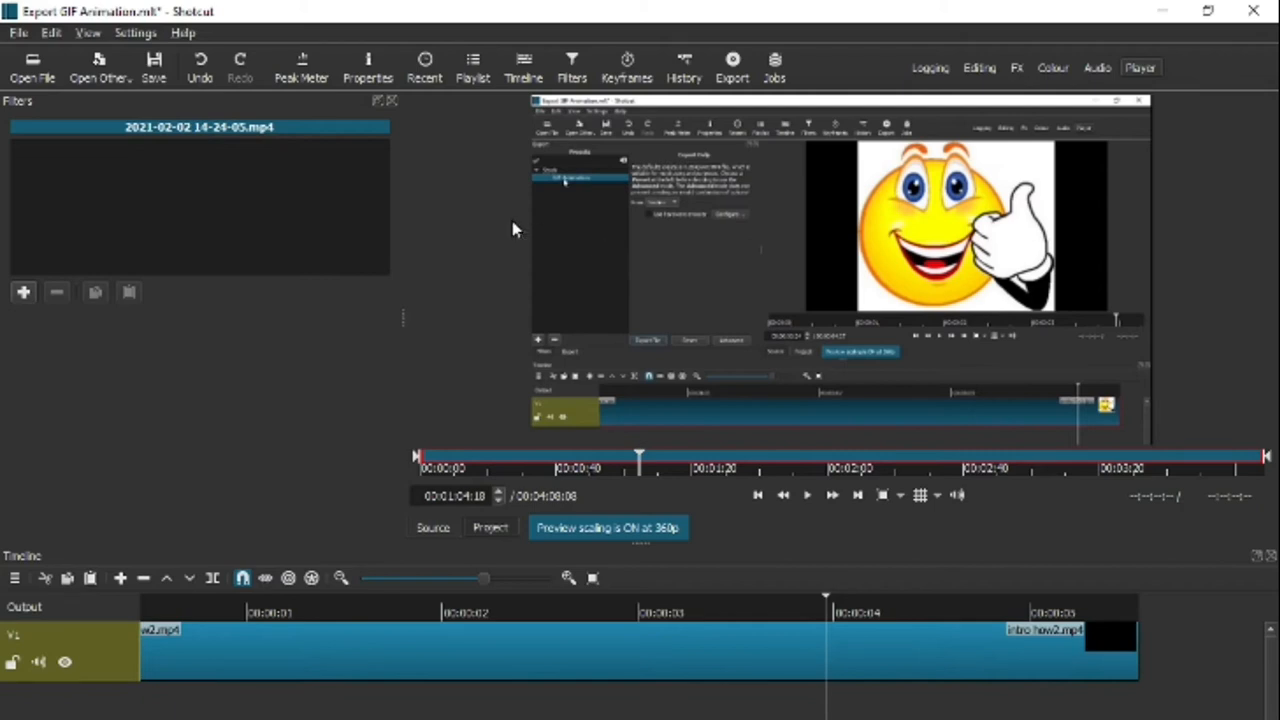
Step: Browse the export presets through the stock, alpha, audio, device and intermediate categories
{"action": "left_click", "coordinate": [732, 64]}
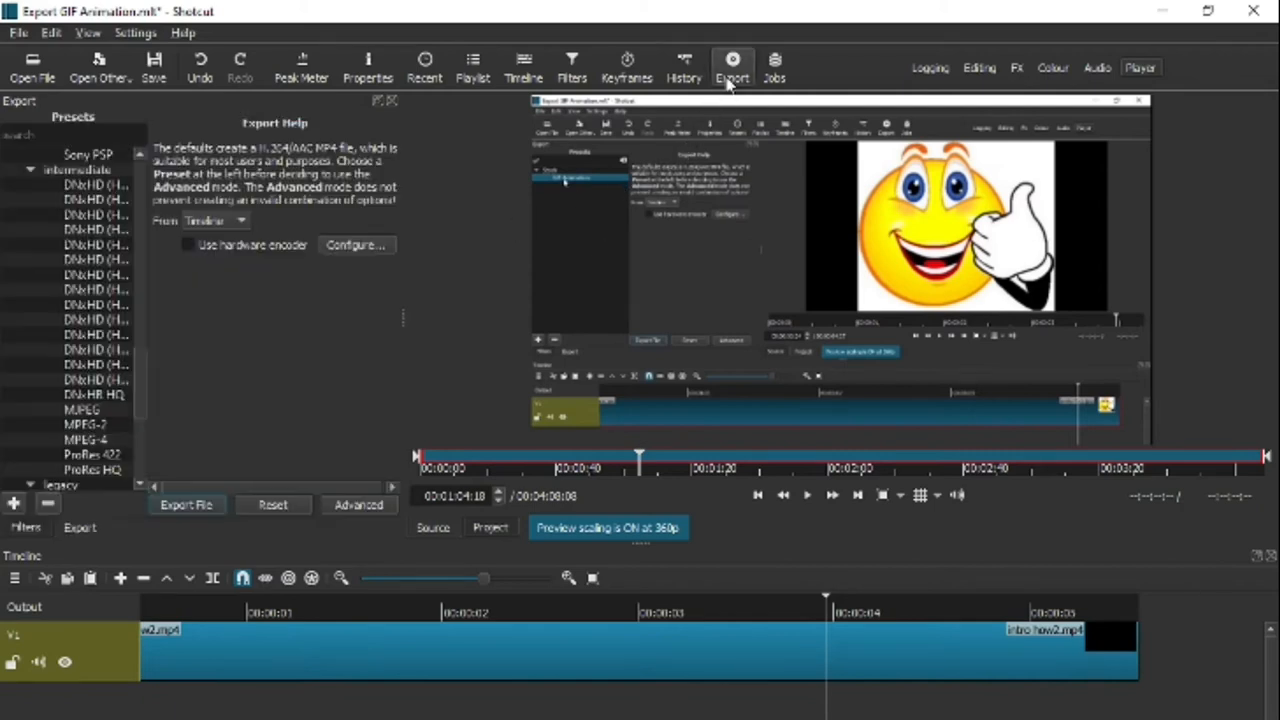
{"action": "mouse_move", "coordinate": [244, 290]}
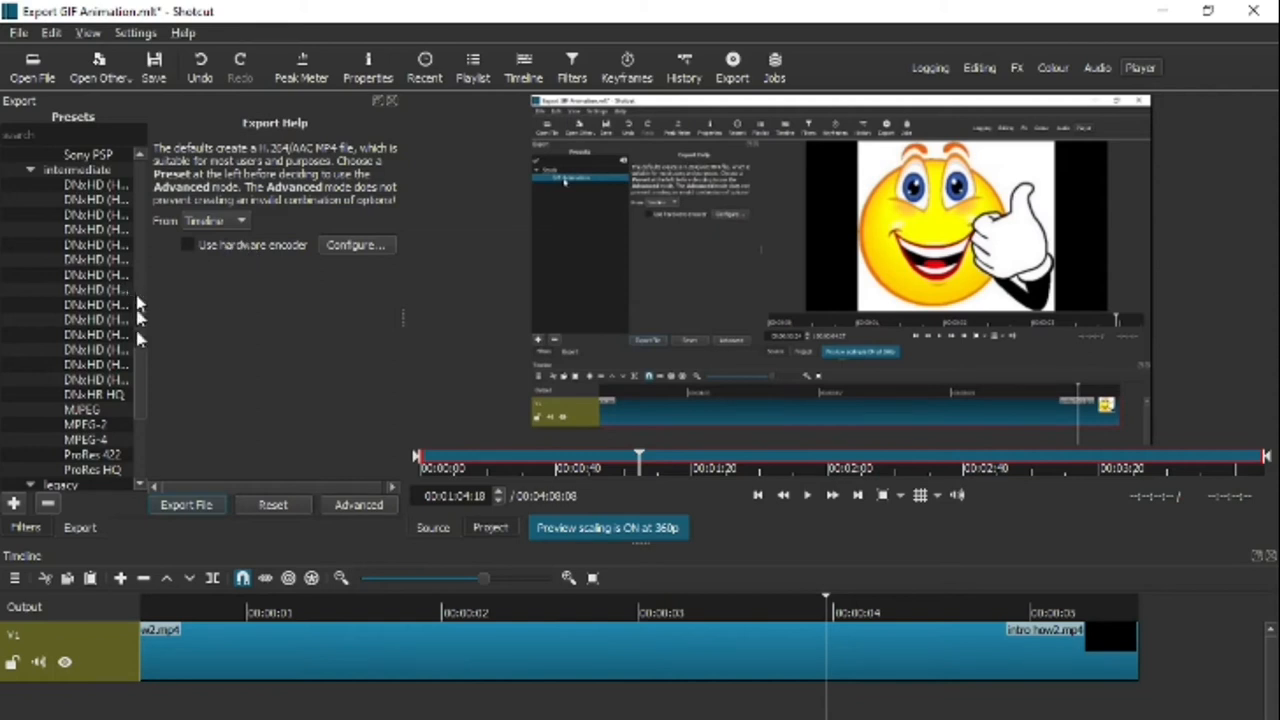
{"action": "scroll", "scroll_direction": "down", "scroll_amount": 3}
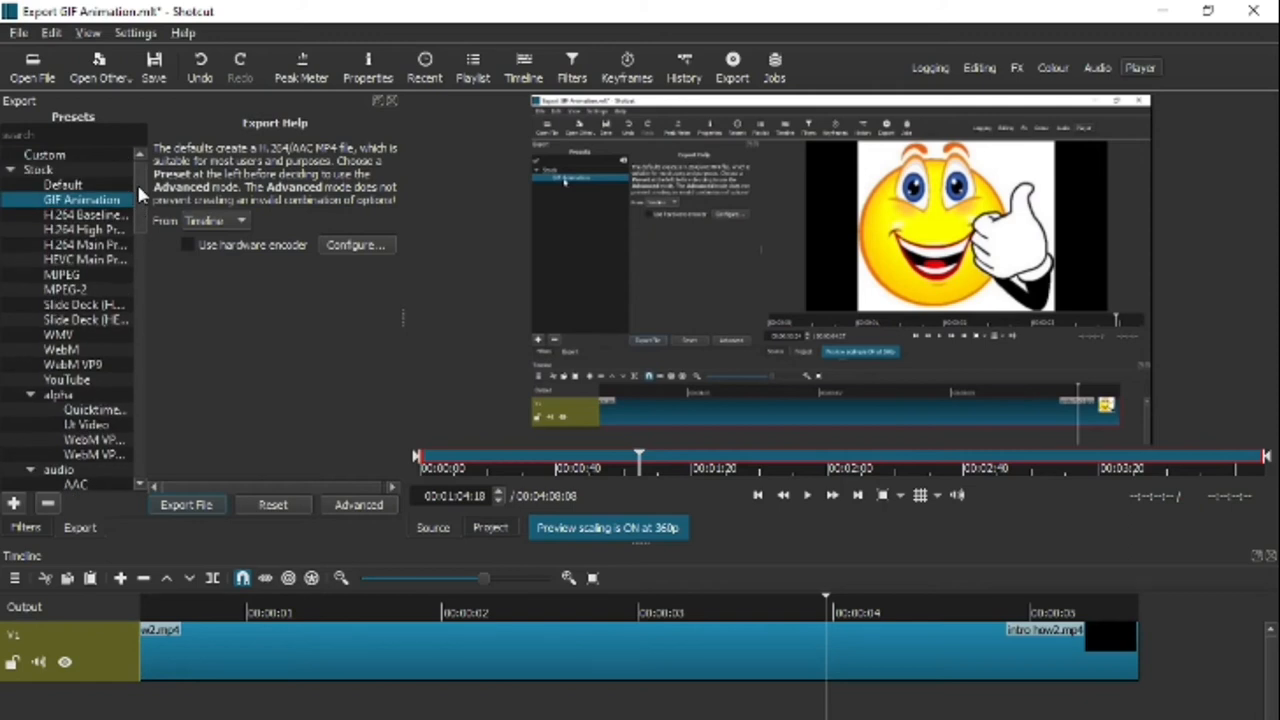
{"action": "scroll", "scroll_direction": "down", "scroll_amount": 3}
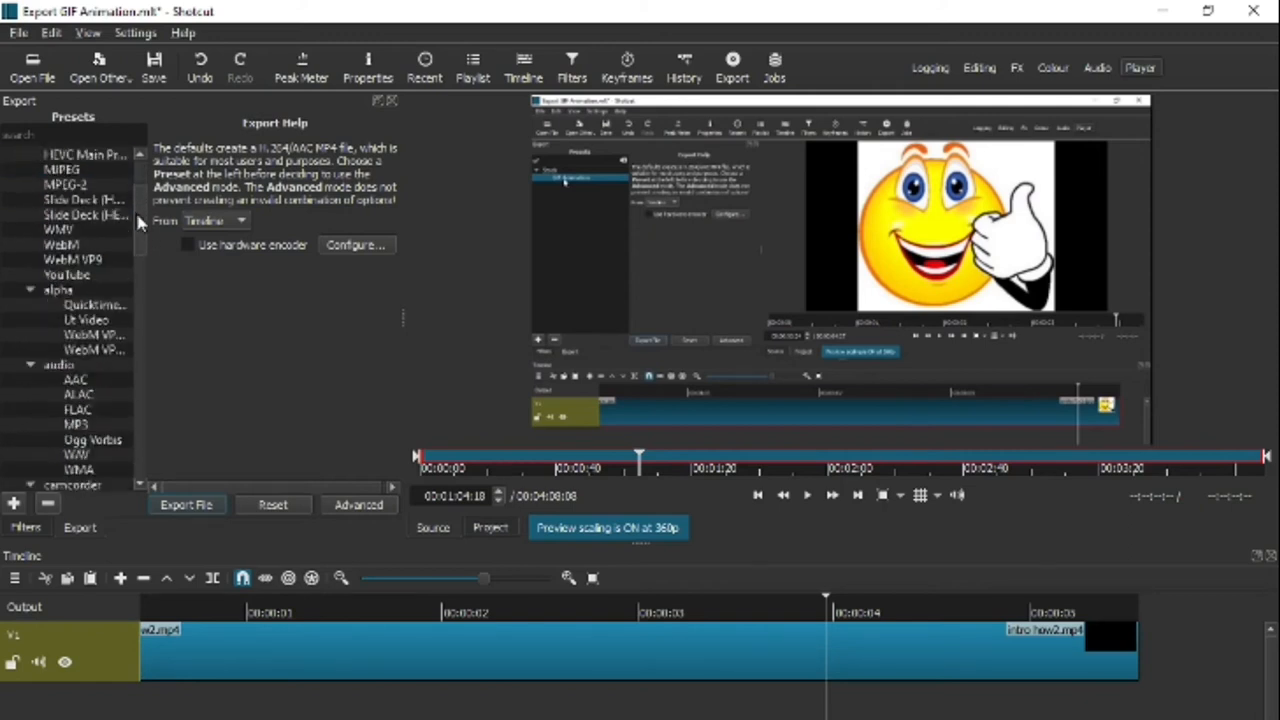
{"action": "scroll", "scroll_direction": "down", "scroll_amount": 3}
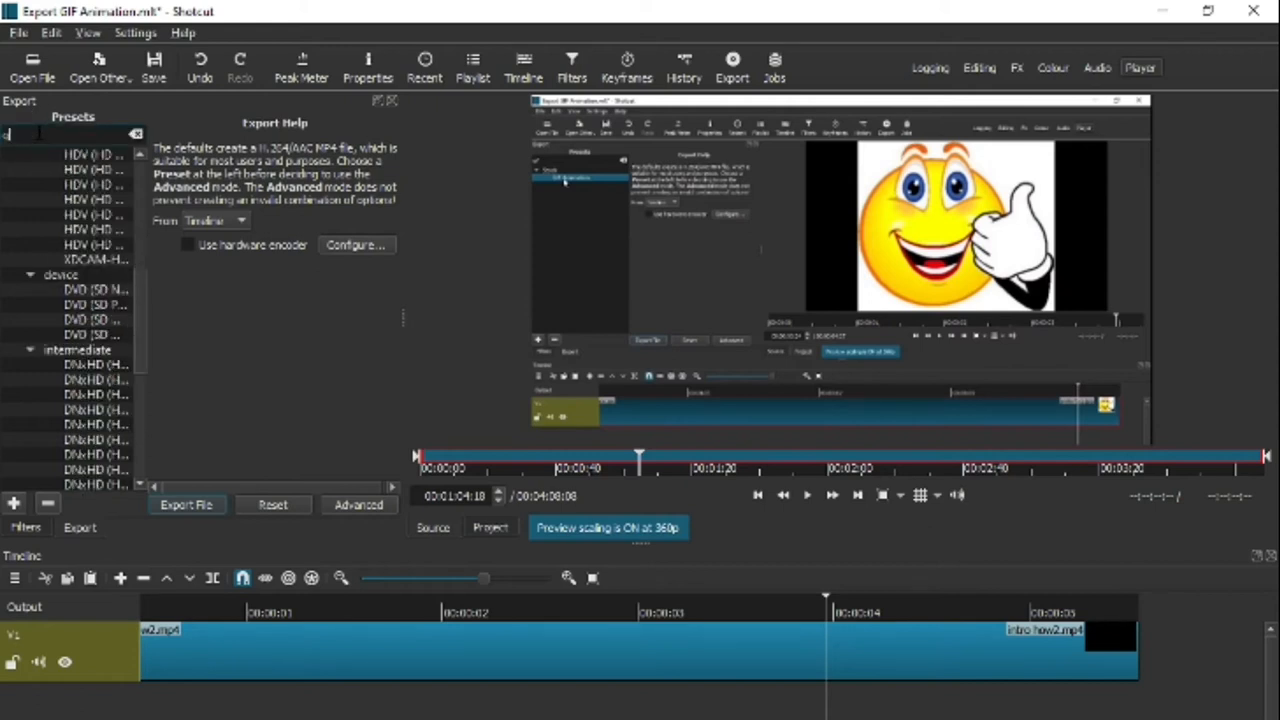
Step: Select the Stock > GIF Animation preset and set the export source in the From dropdown
{"action": "left_click", "coordinate": [82, 168]}
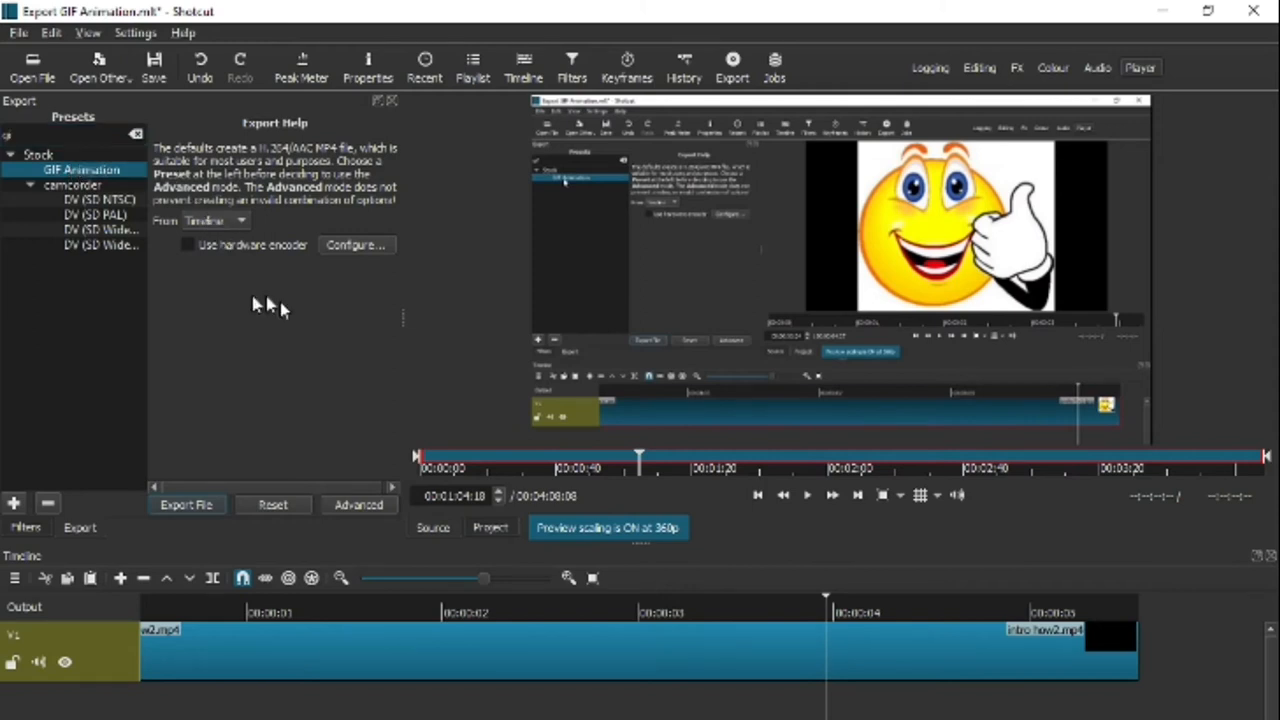
{"action": "mouse_move", "coordinate": [324, 304]}
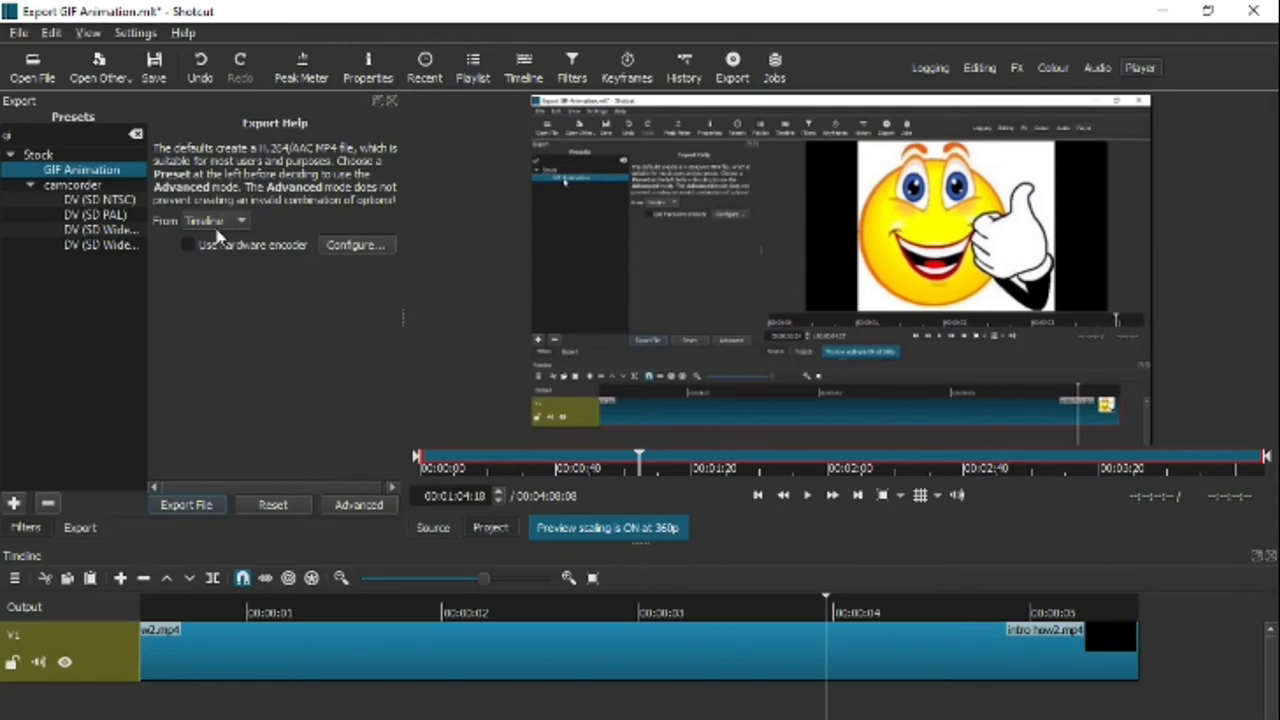
{"action": "mouse_move", "coordinate": [424, 292]}
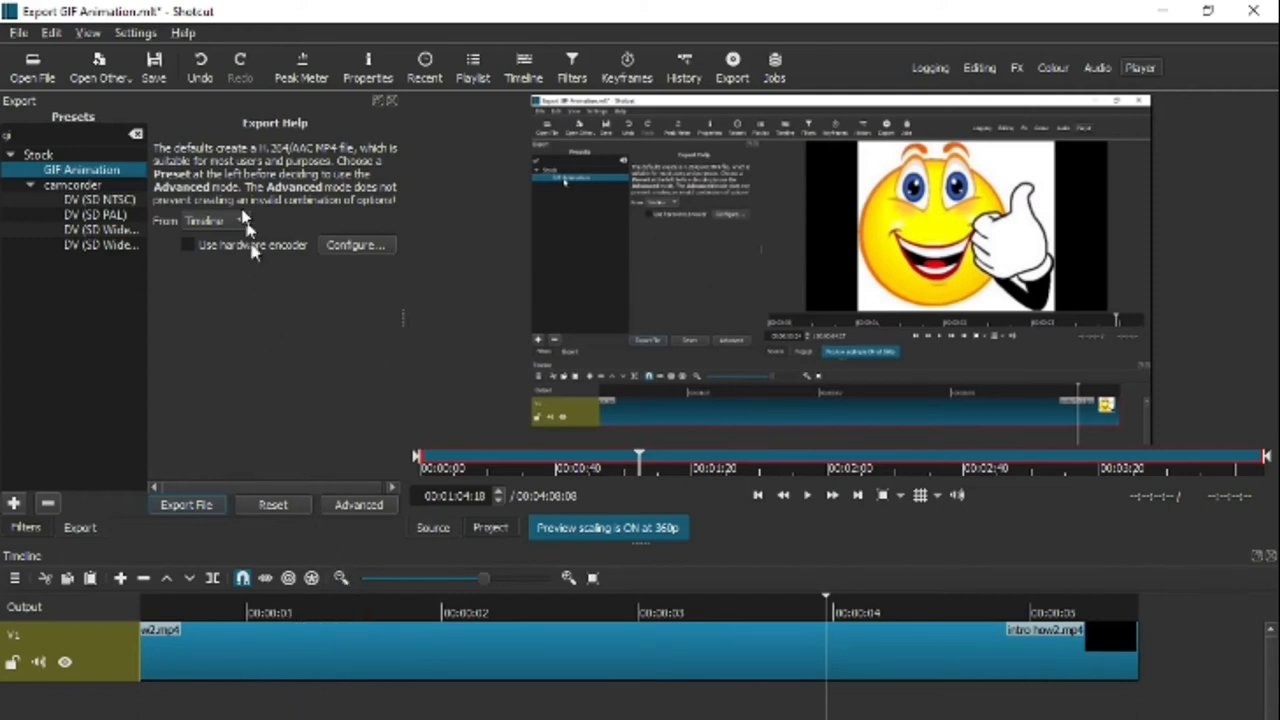
{"action": "left_click", "coordinate": [210, 220]}
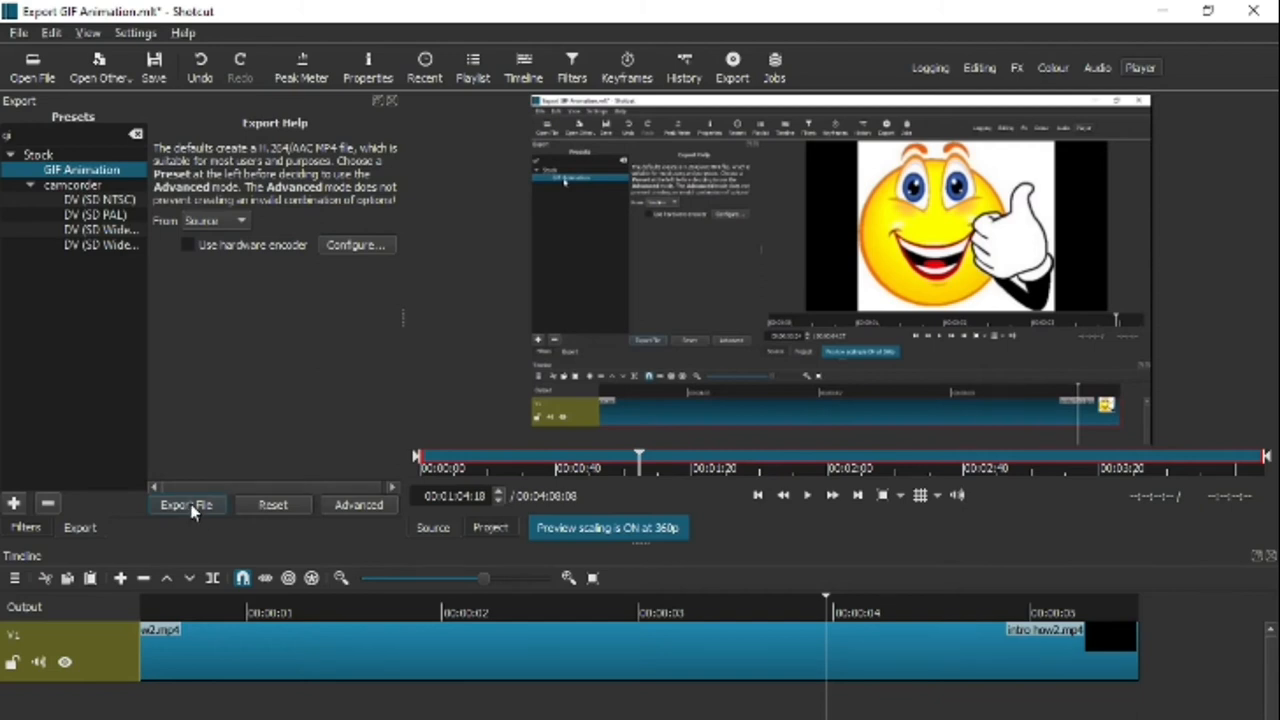
Step: Save the export to Downloads as 'Export GIF AnimationUpload'
{"action": "left_click", "coordinate": [186, 504]}
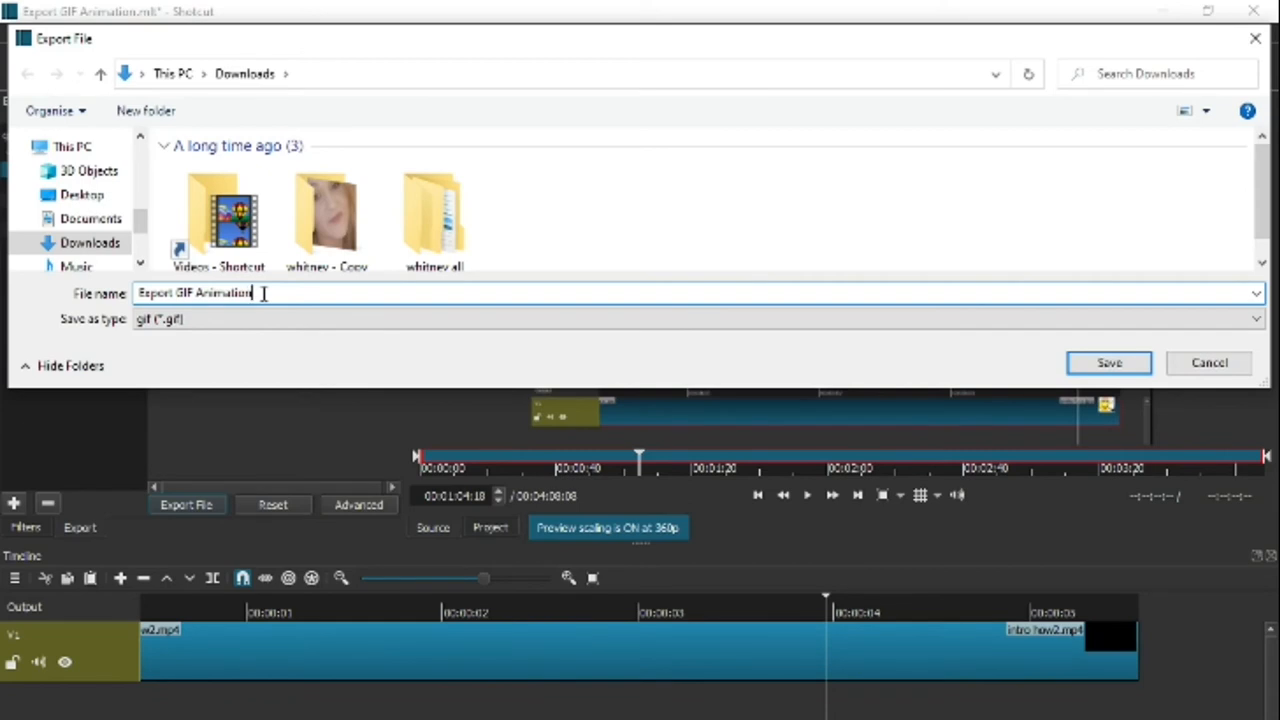
{"action": "type", "text": "Upload"}
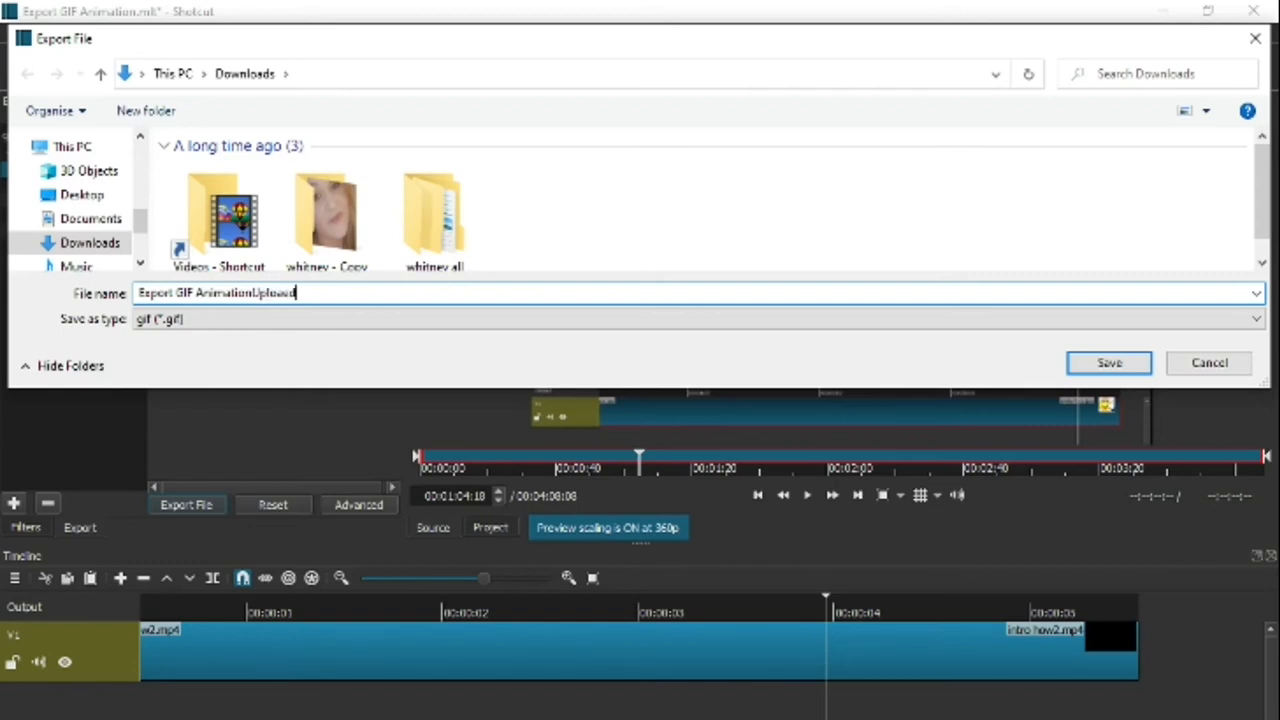
{"action": "key", "text": "Backspace"}
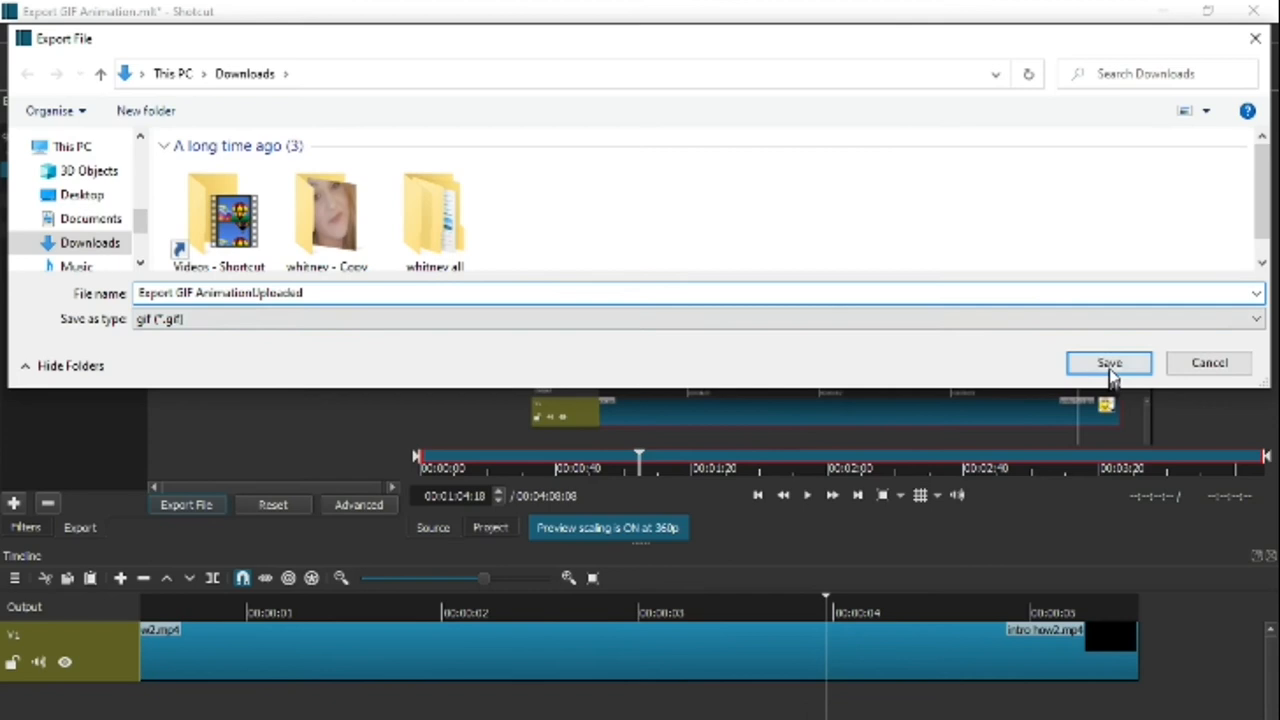
{"action": "left_click", "coordinate": [1108, 362]}
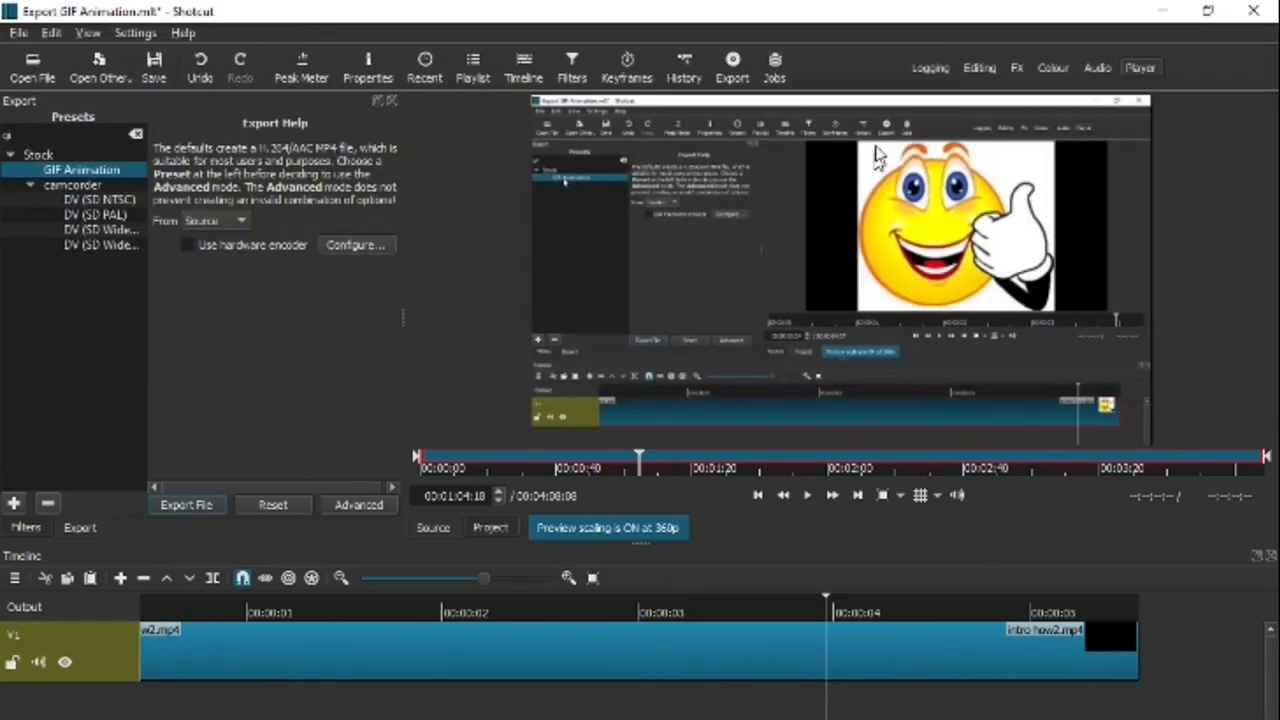
Step: Show the Jobs panel listing the finished GIF export job
{"action": "left_click", "coordinate": [776, 68]}
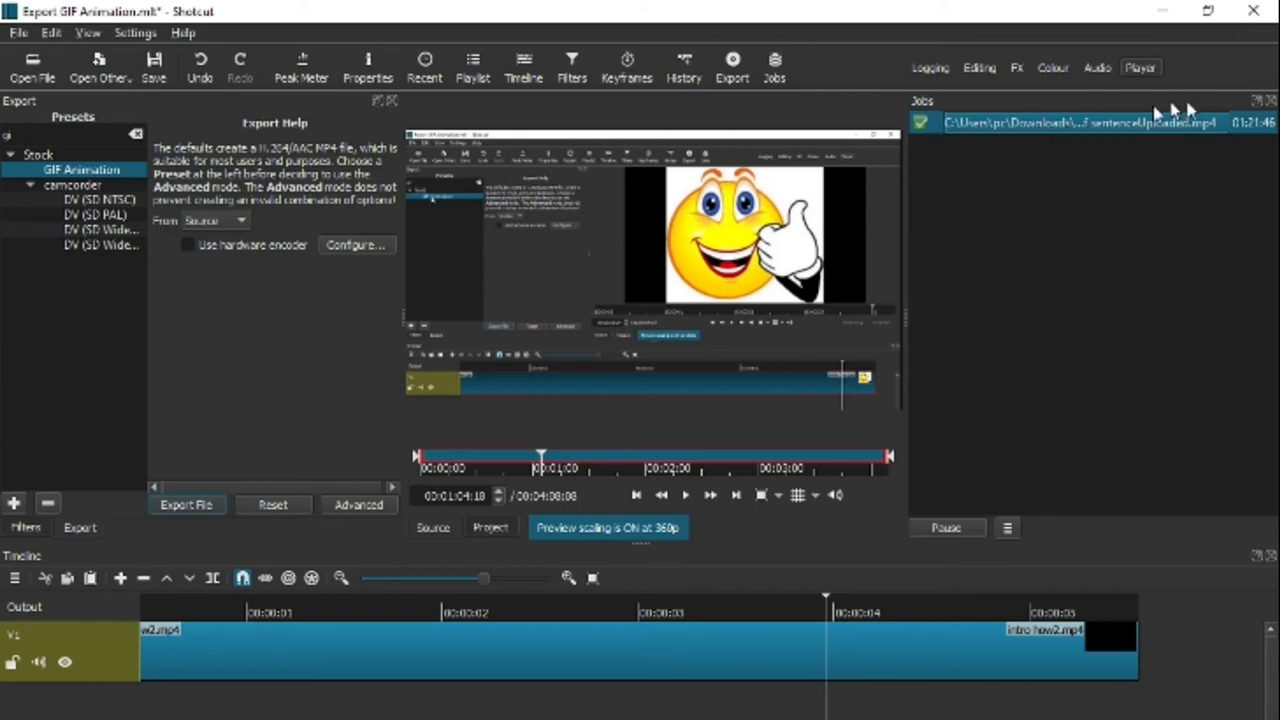
{"action": "mouse_move", "coordinate": [1040, 136]}
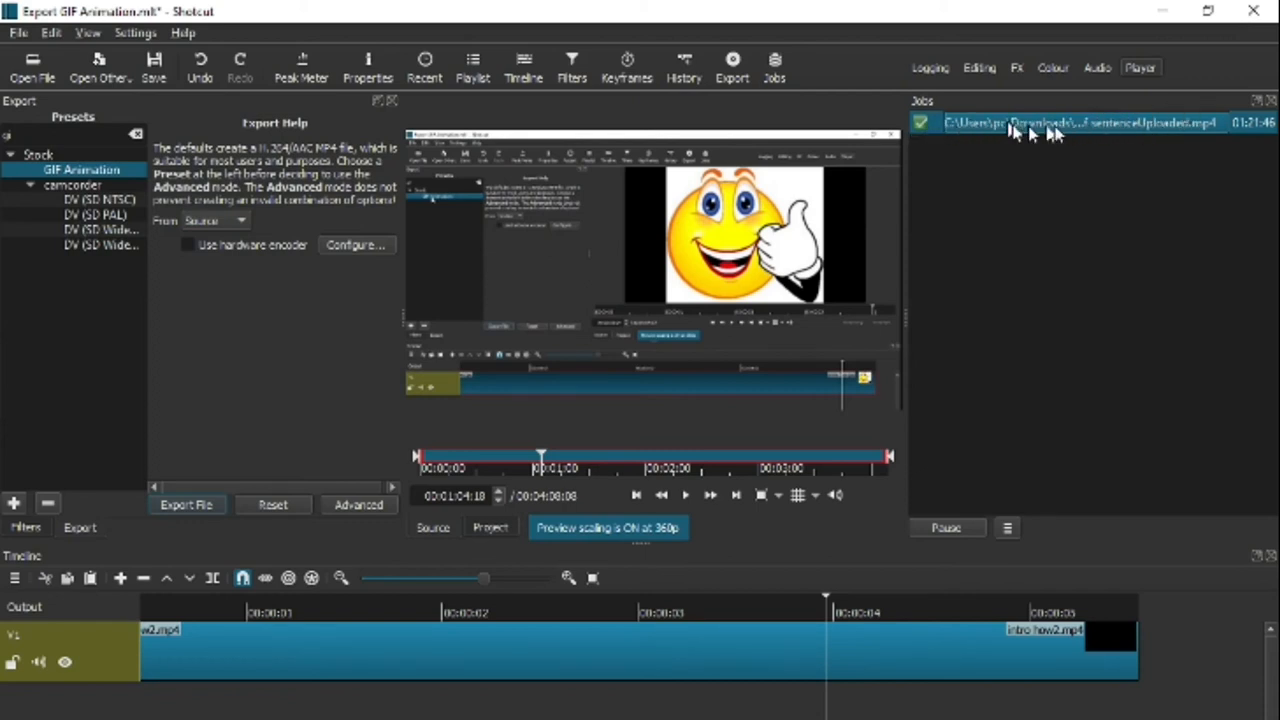
{"action": "mouse_move", "coordinate": [1100, 124]}
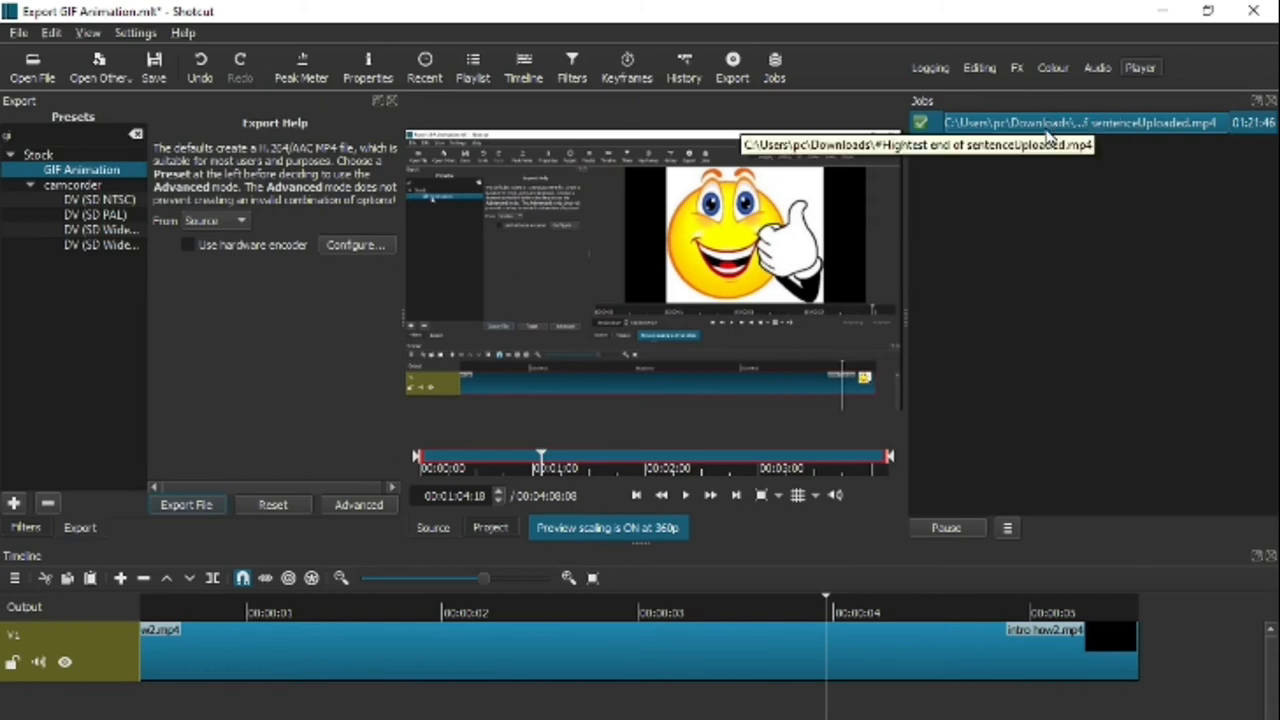
{"action": "mouse_move", "coordinate": [996, 122]}
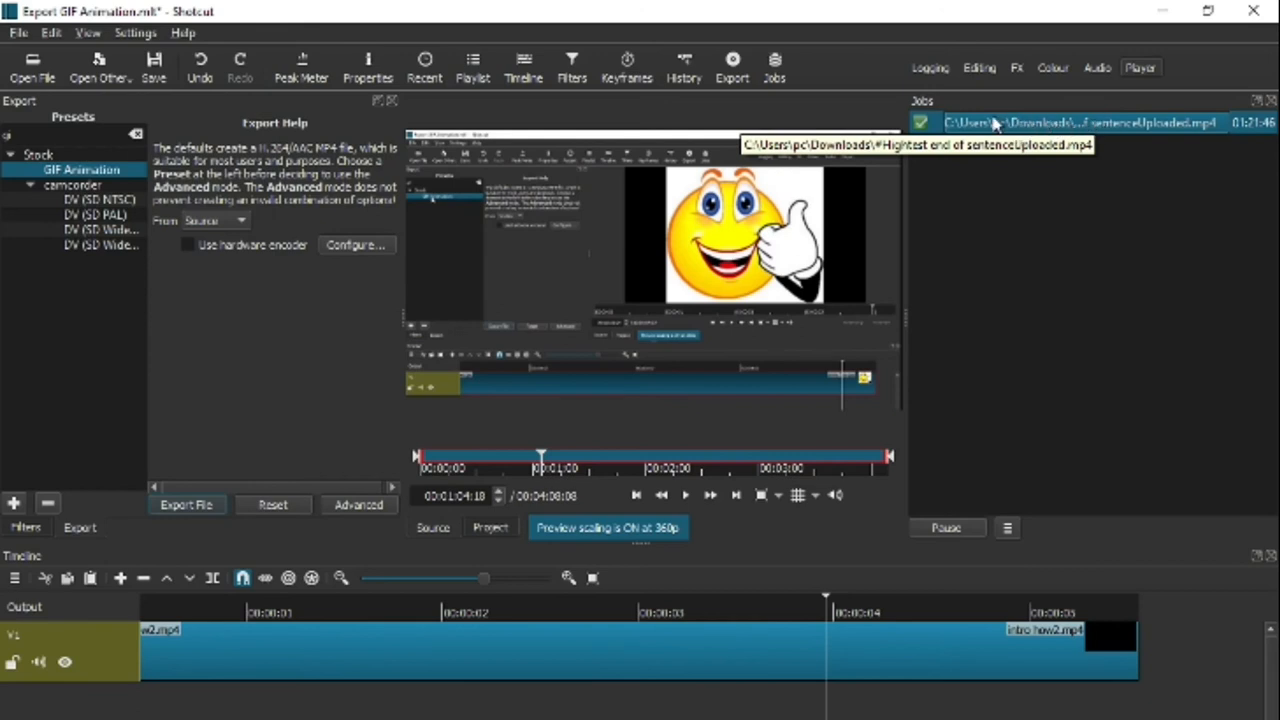
{"action": "mouse_move", "coordinate": [1036, 136]}
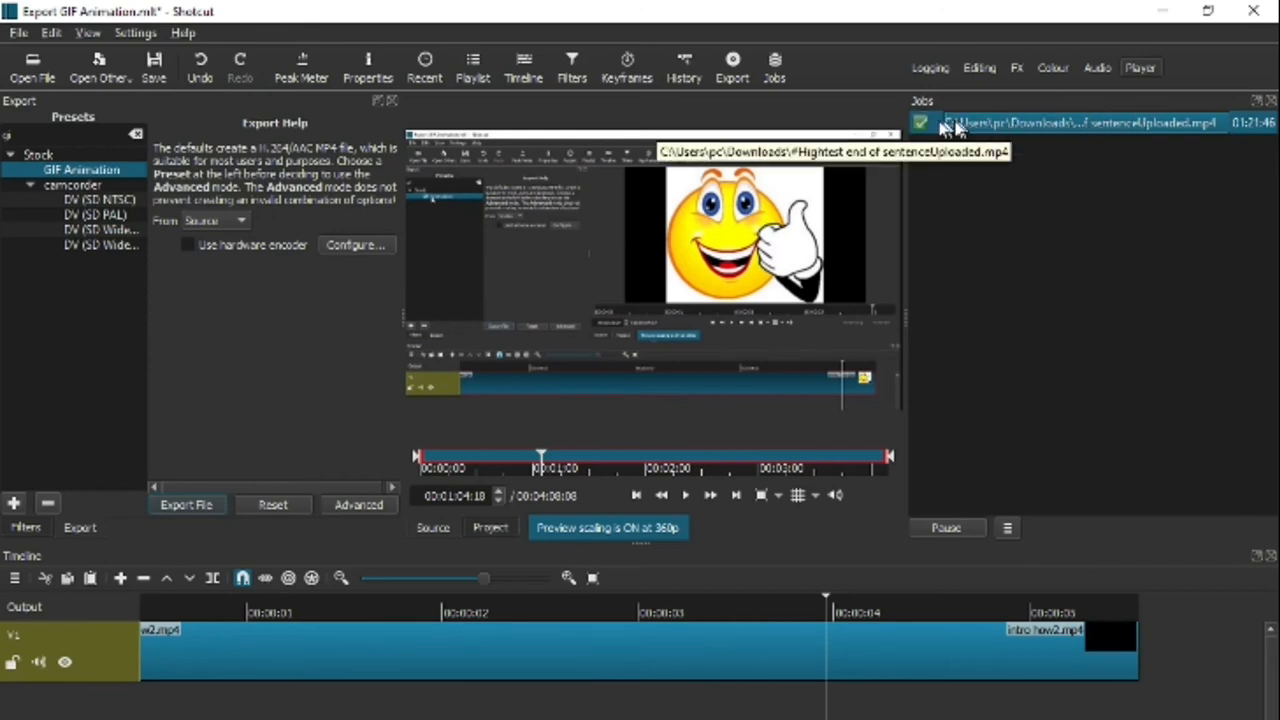
{"action": "mouse_move", "coordinate": [924, 138]}
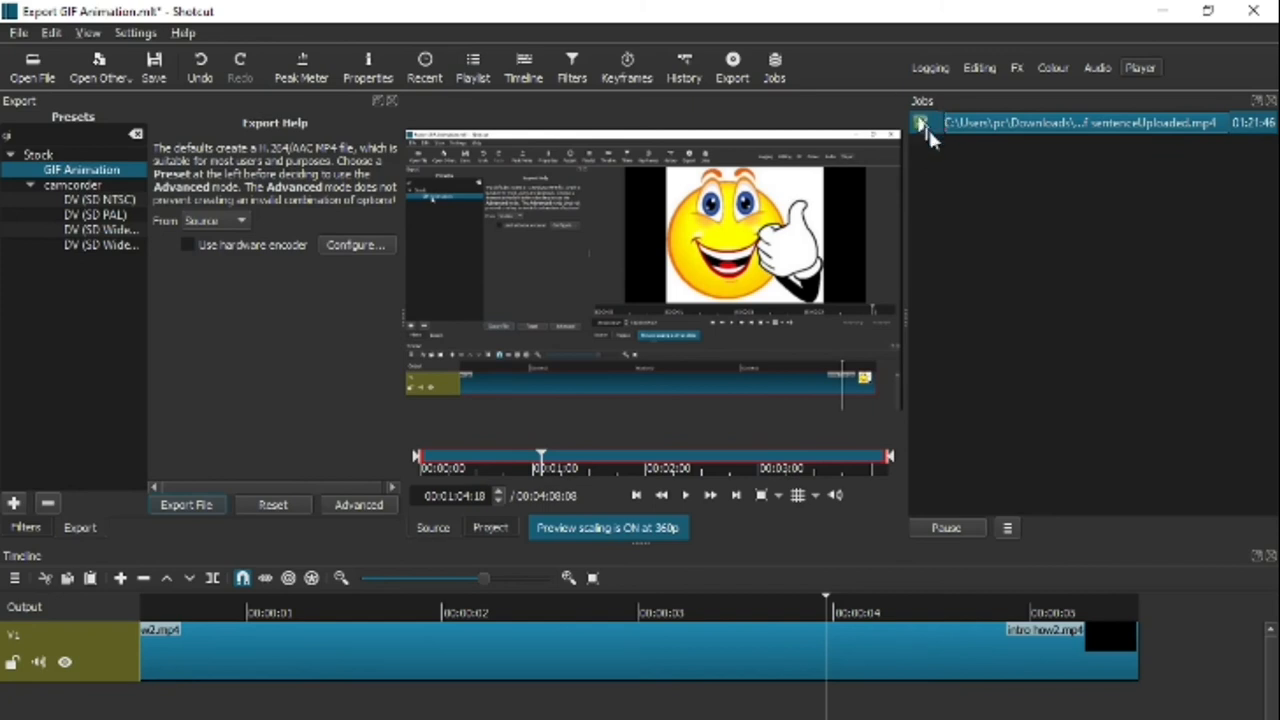